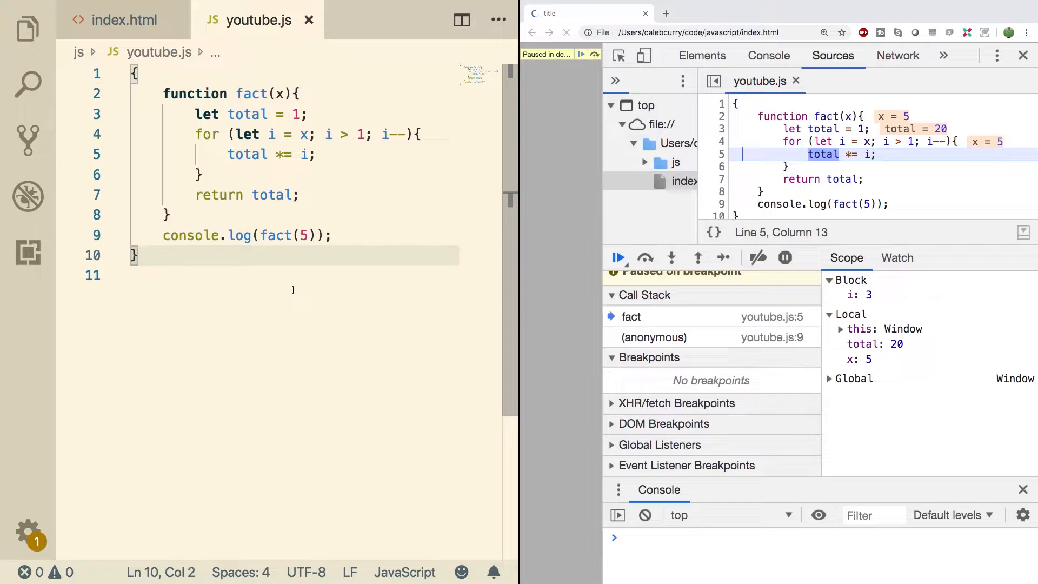
{"action": "mouse_move", "coordinate": [344, 242]}
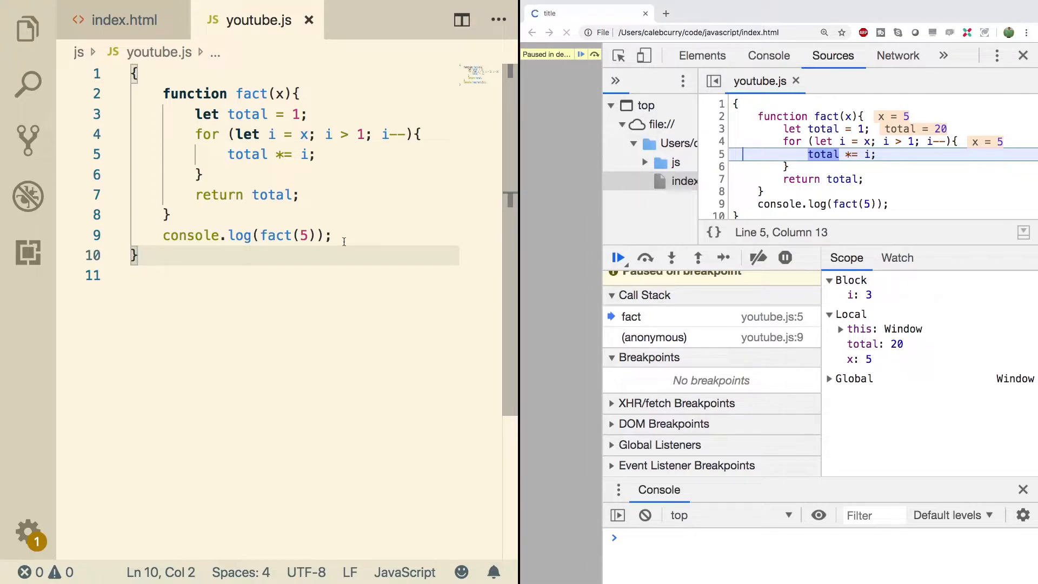
Switch from youtube.js to the index.html page markup
{"action": "left_click", "coordinate": [123, 20]}
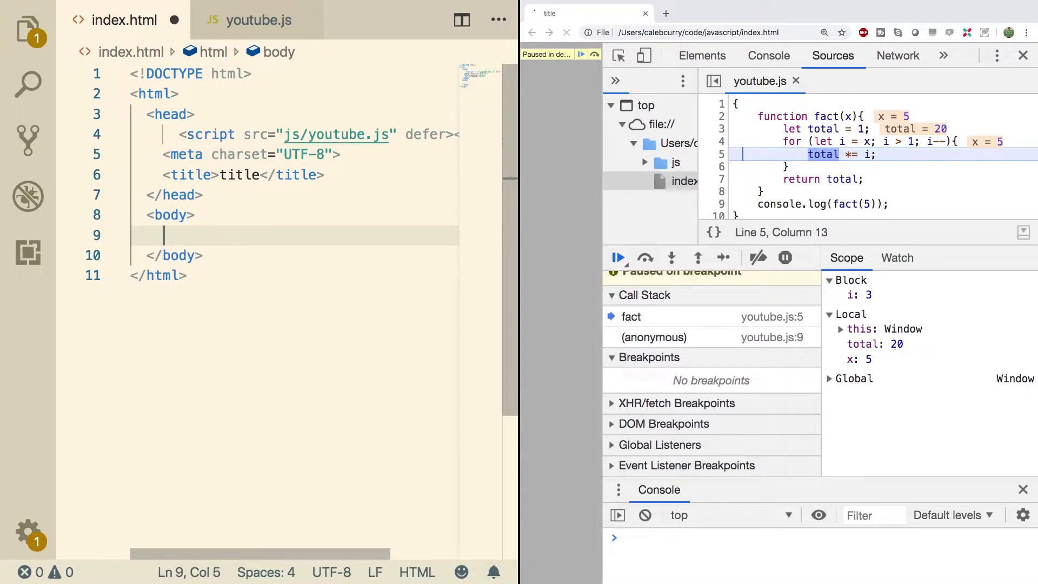
Add a <p>Hello</p> paragraph to the body and reload the browser to show it
{"action": "type", "text": "<p></p>"}
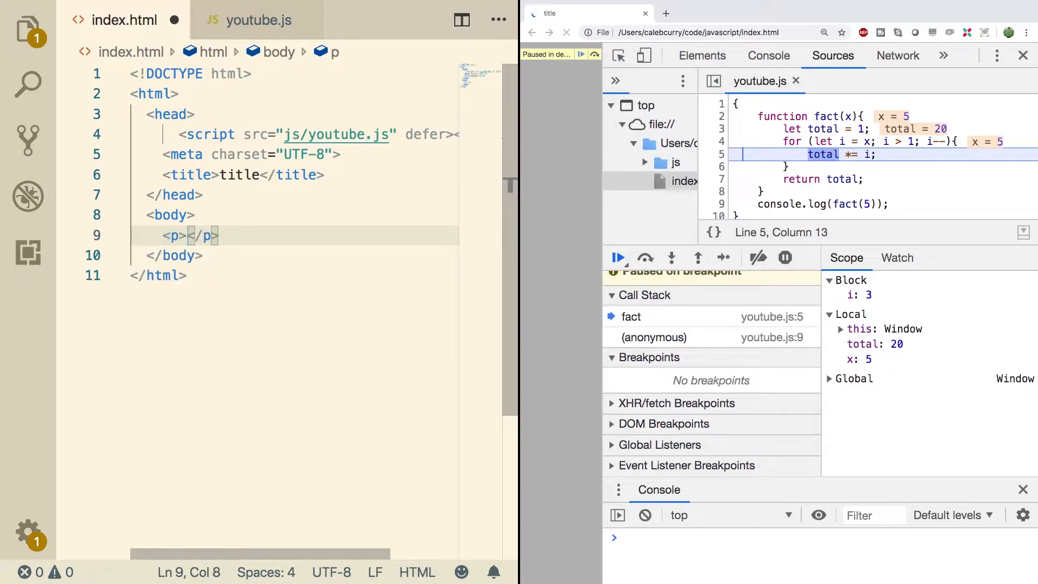
{"action": "type", "text": "Hello"}
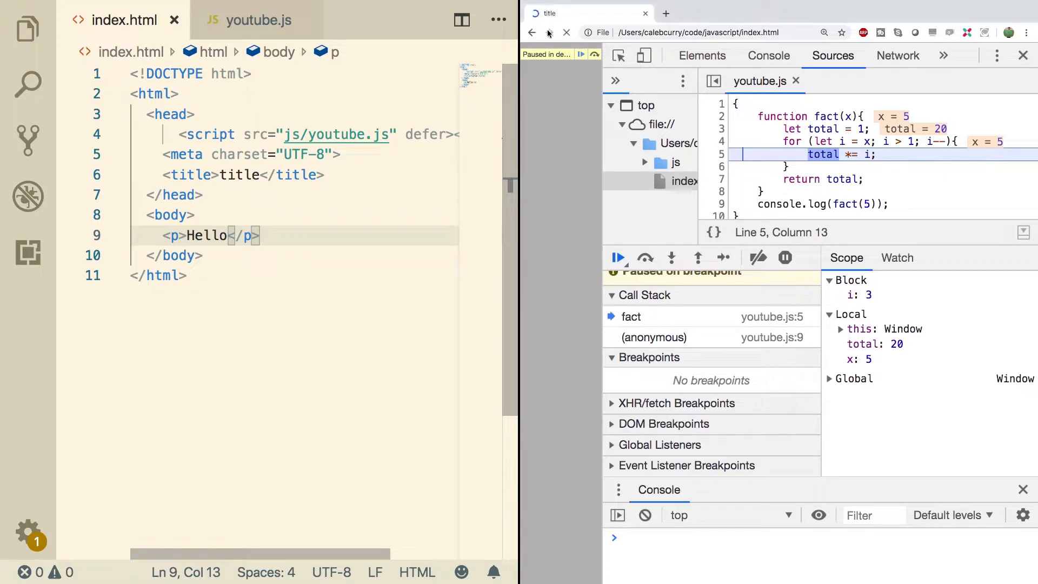
{"action": "left_click", "coordinate": [566, 33]}
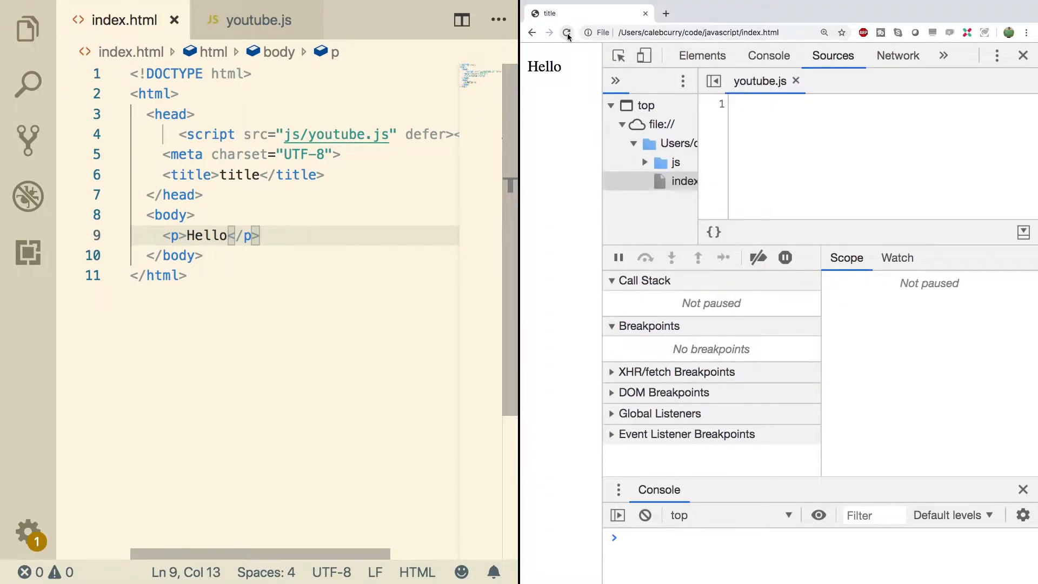
{"action": "left_click", "coordinate": [566, 32]}
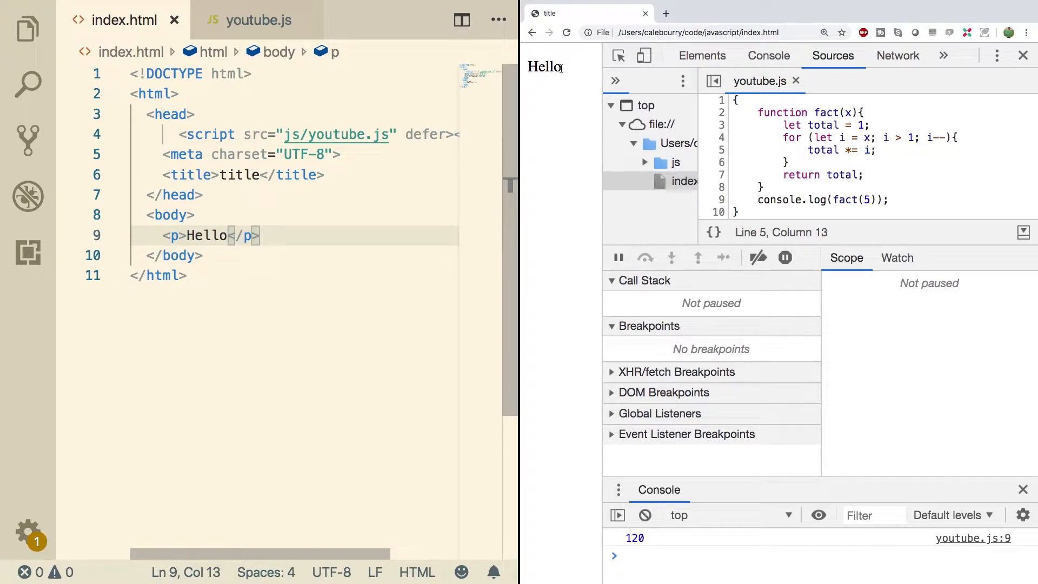
{"action": "left_click", "coordinate": [257, 20]}
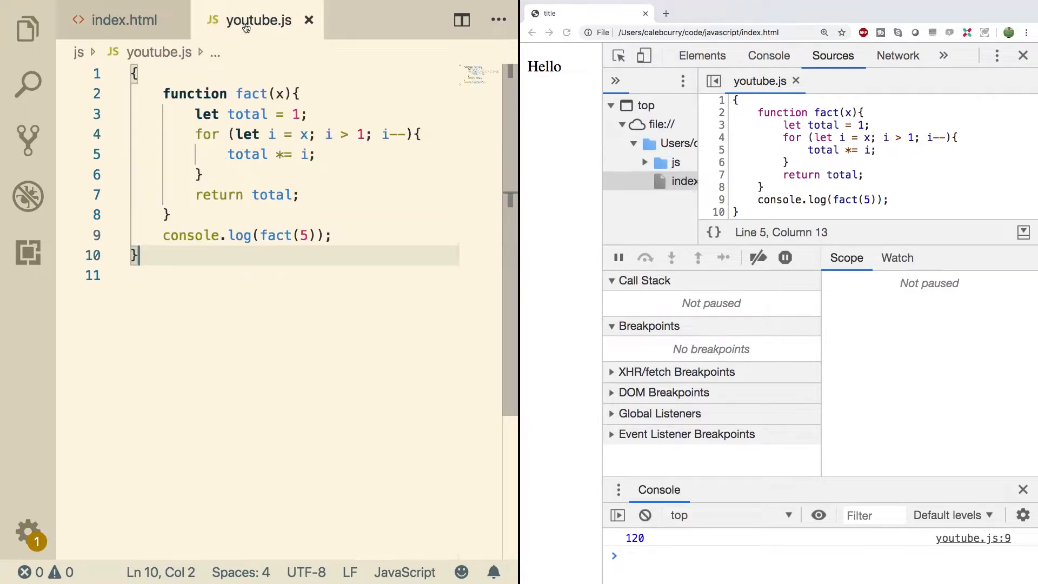
Start a new document.getElementById().onclick line in youtube.js
{"action": "key", "text": "enter"}
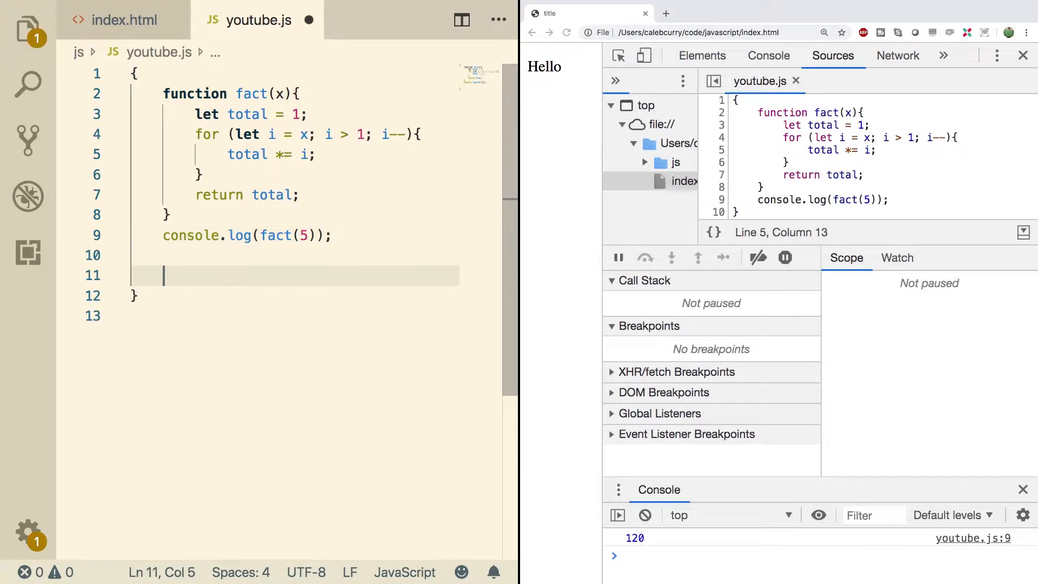
{"action": "type", "text": "document.getElementById"}
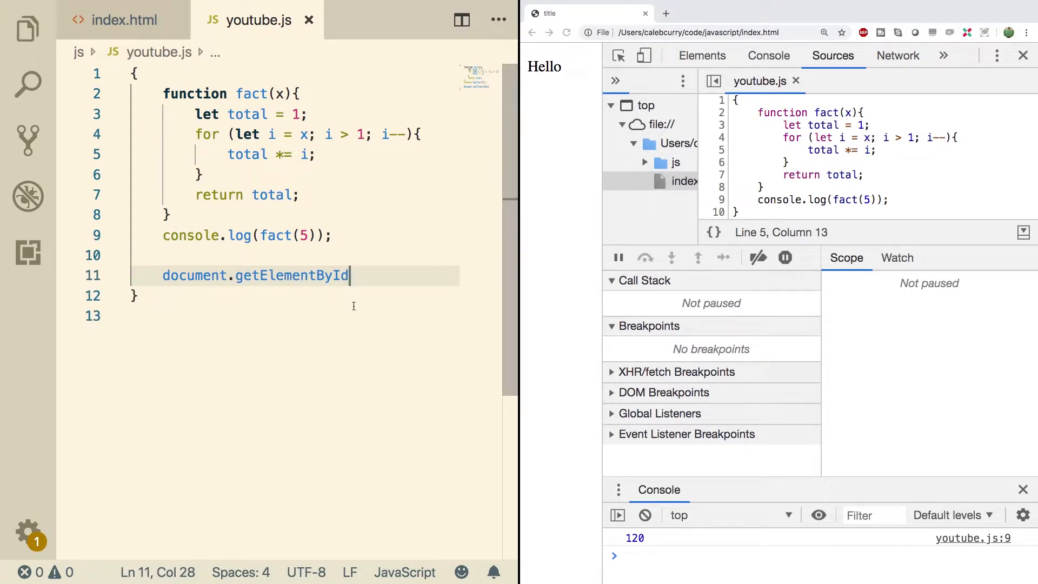
{"action": "type", "text": "()"}
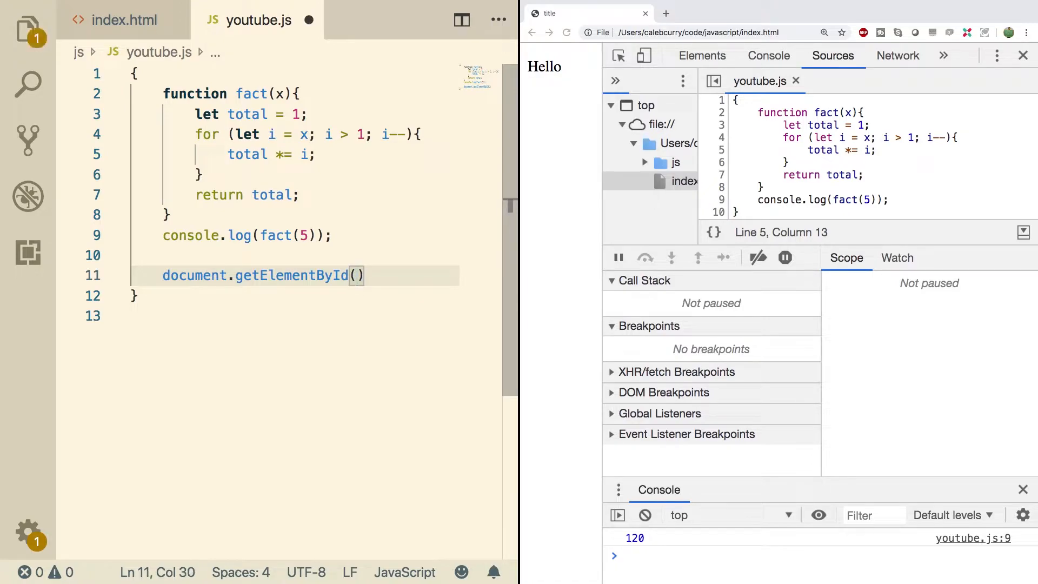
{"action": "type", "text": ".onCl"}
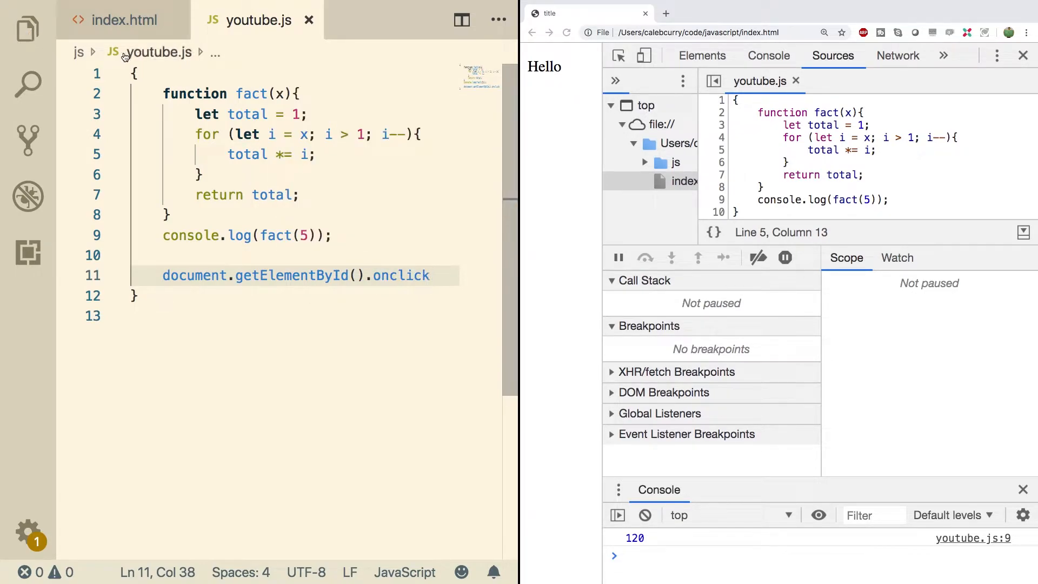
Give the Hello paragraph in index.html the id "lemons"
{"action": "left_click", "coordinate": [123, 20]}
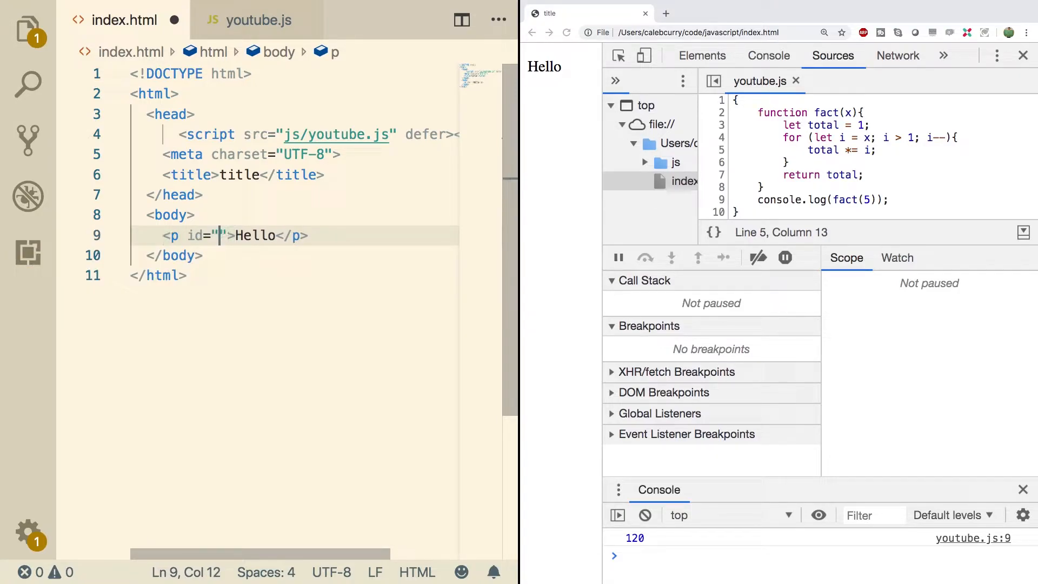
{"action": "type", "text": "lemons"}
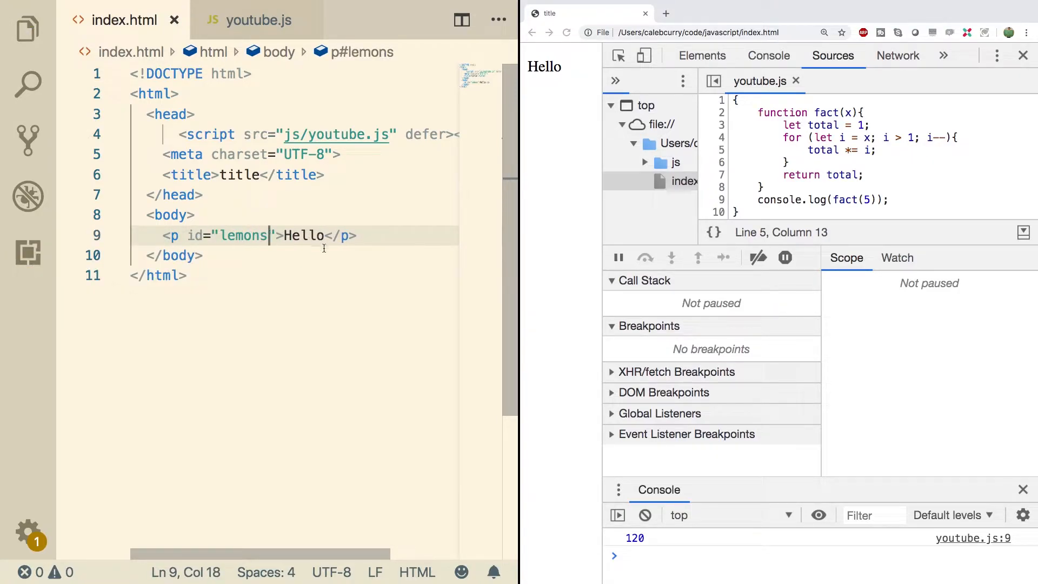
{"action": "left_click", "coordinate": [257, 20]}
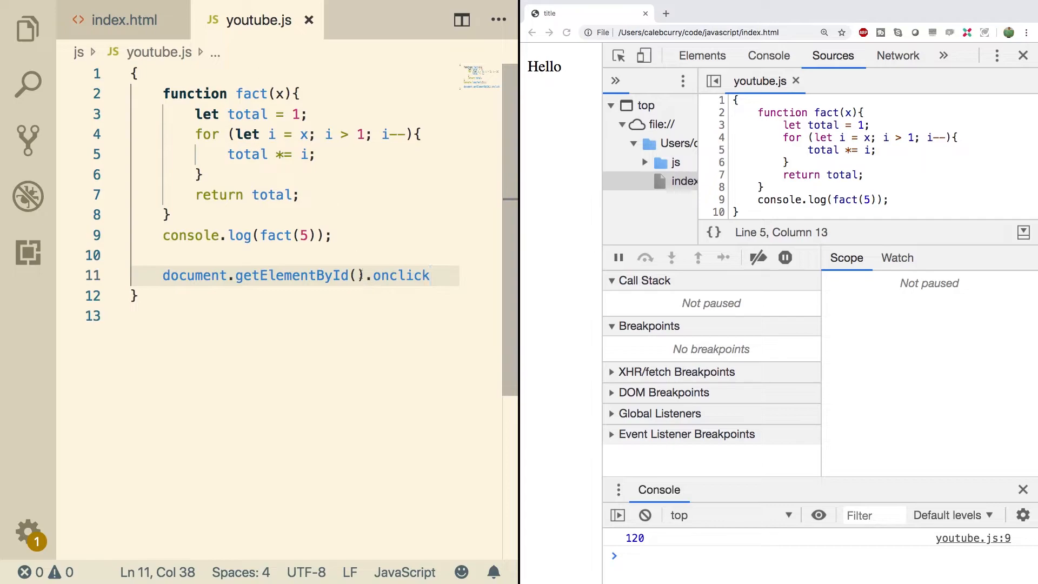
Complete line 12 as getElementById("lemons").onclick = () => {console.log("Clicked")};
{"action": "type", "text": "\"lemons\""}
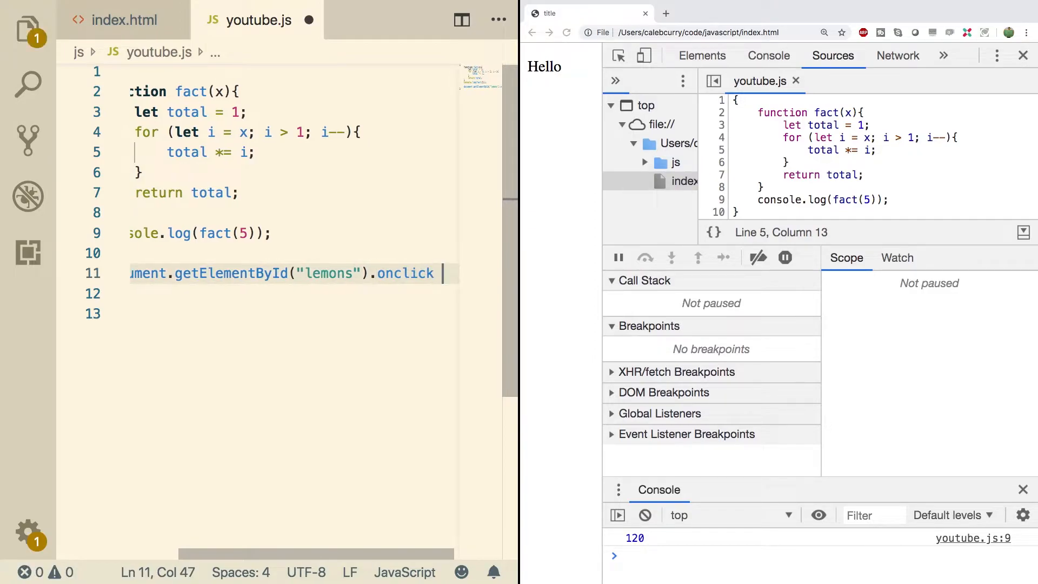
{"action": "type", "text": "="}
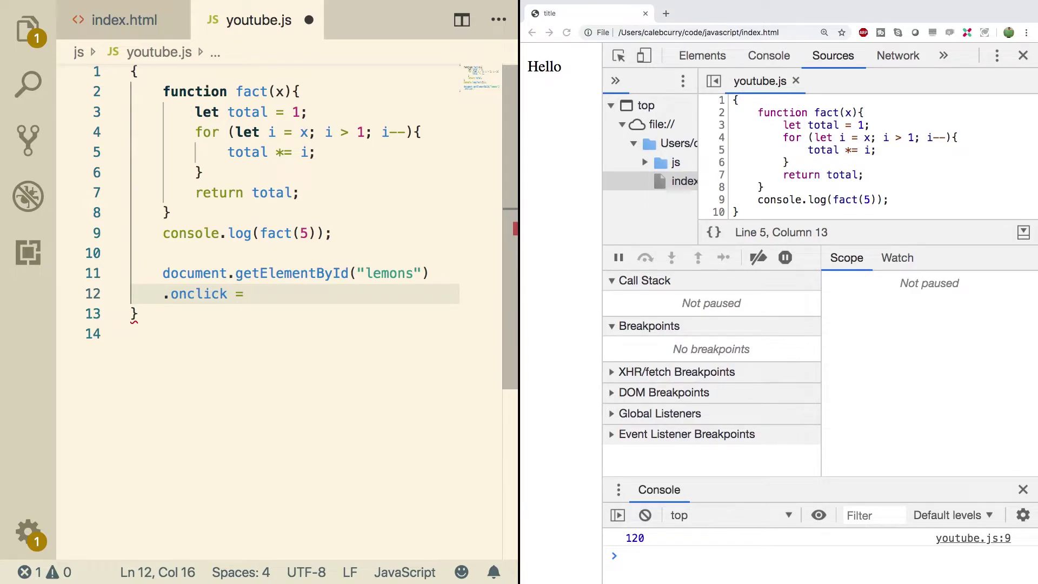
{"action": "type", "text": "() =>"}
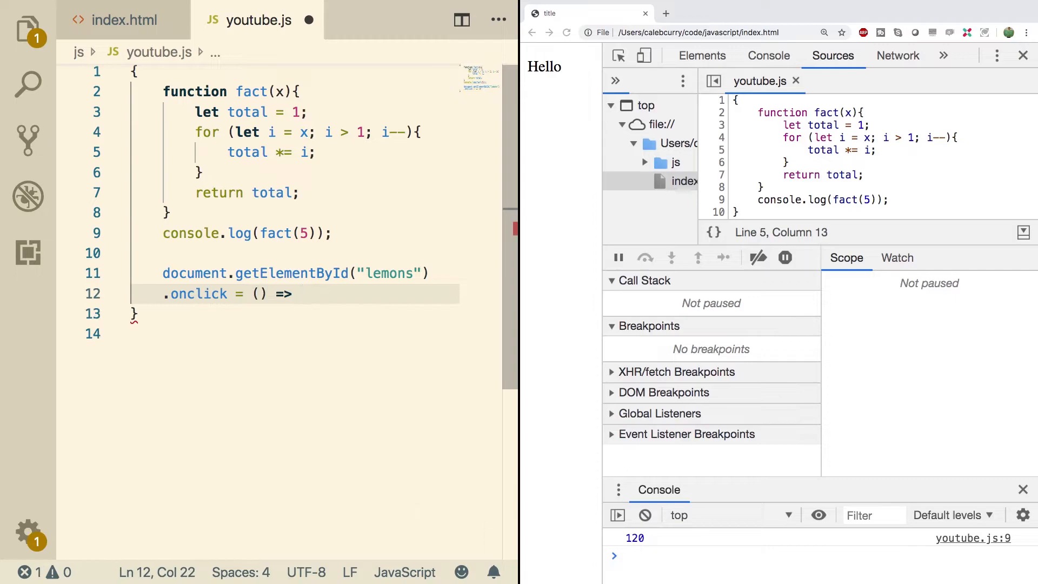
{"action": "type", "text": "{console.log()}"}
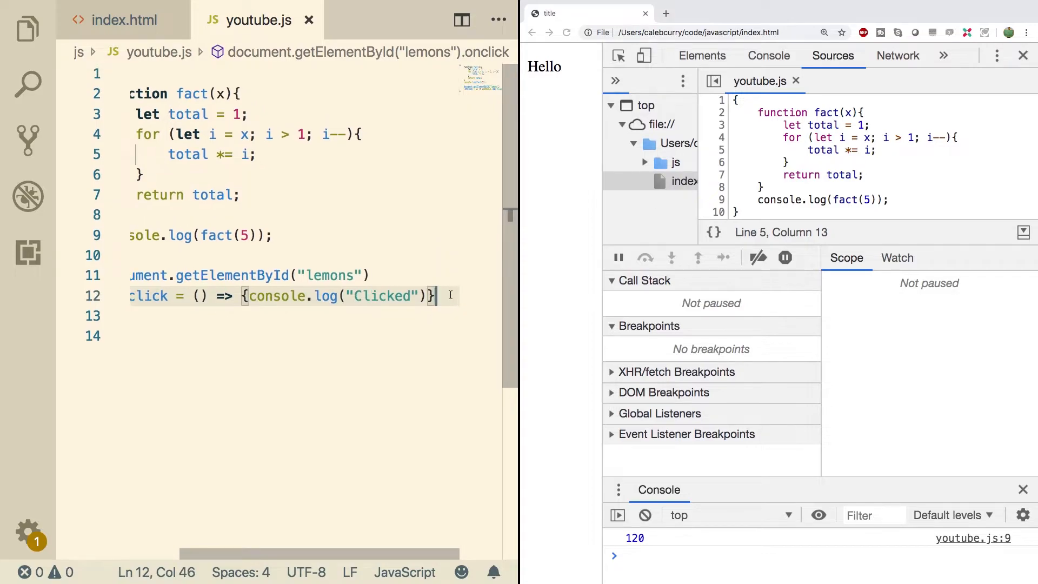
{"action": "type", "text": ";"}
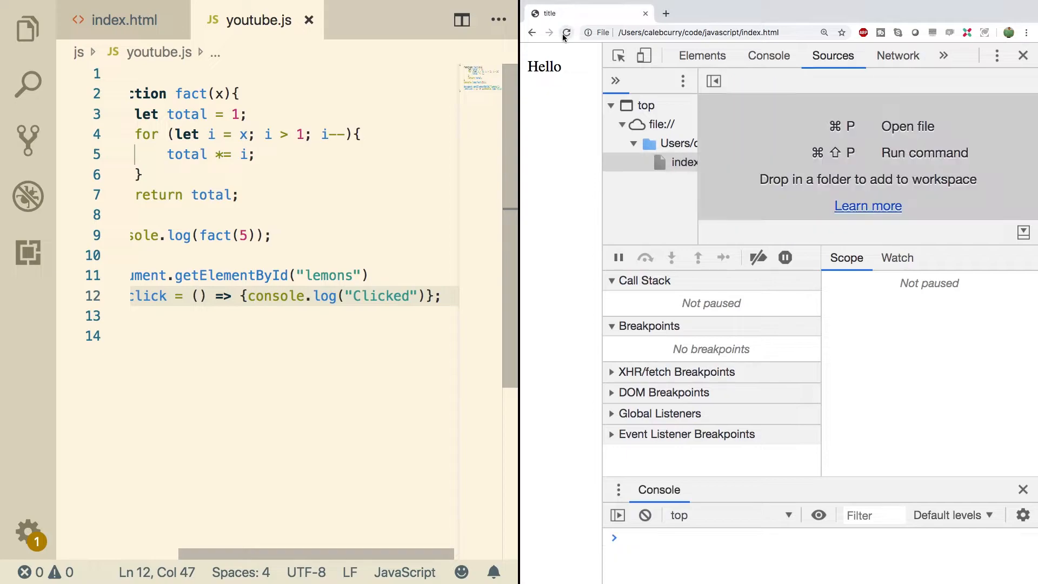
Reload the page to load the new onclick handler
{"action": "left_click", "coordinate": [566, 33]}
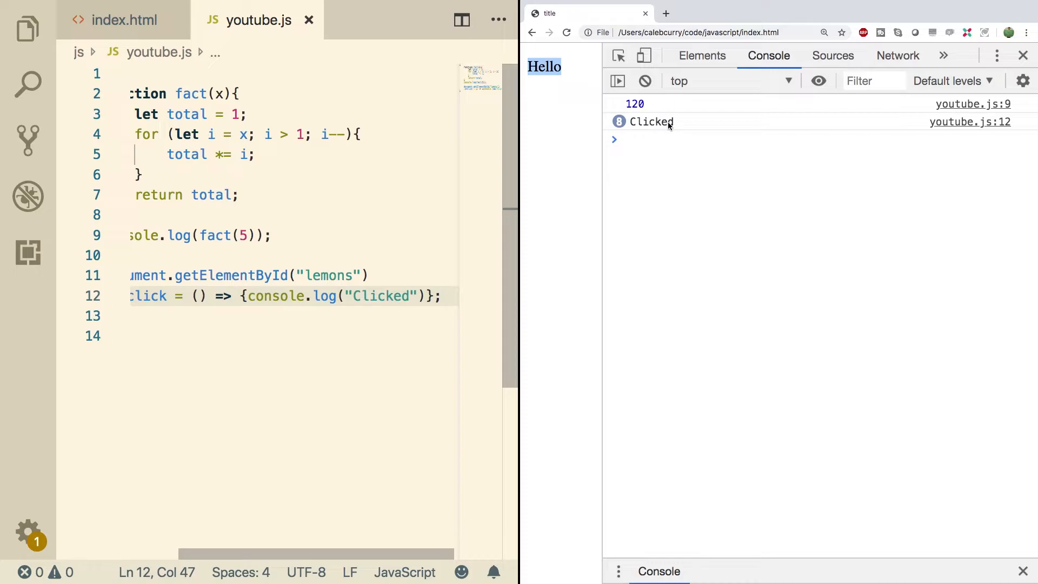
{"action": "mouse_move", "coordinate": [818, 80]}
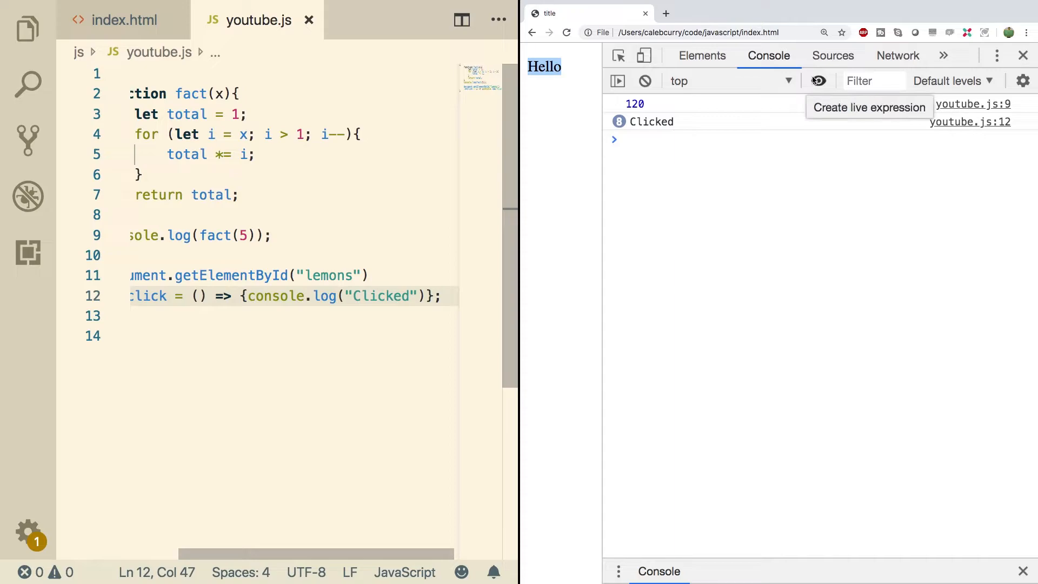
In Sources, enable the Mouse > click event listener breakpoint and click Hello to pause
{"action": "left_click", "coordinate": [832, 56]}
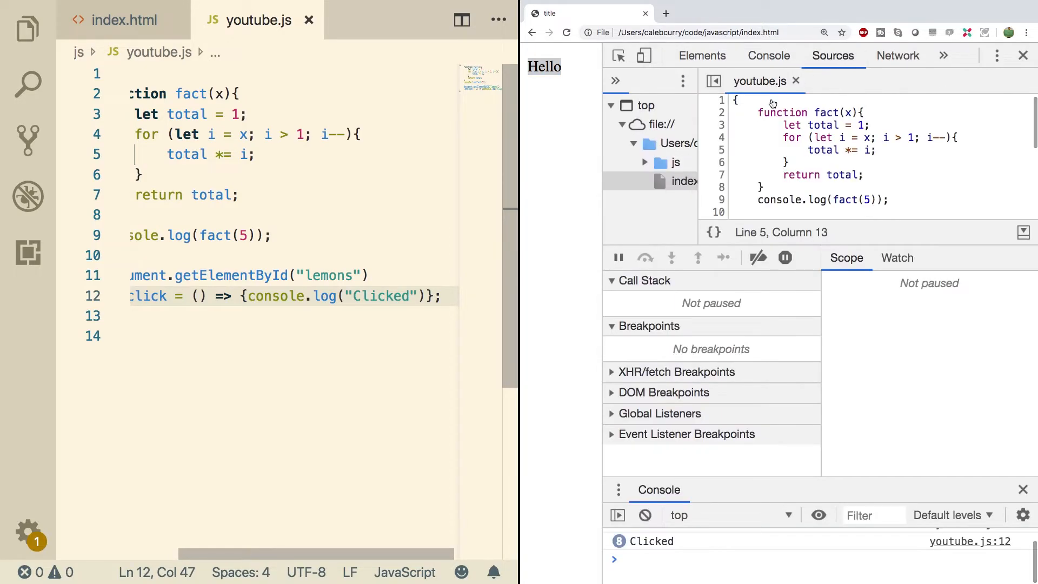
{"action": "mouse_move", "coordinate": [609, 428]}
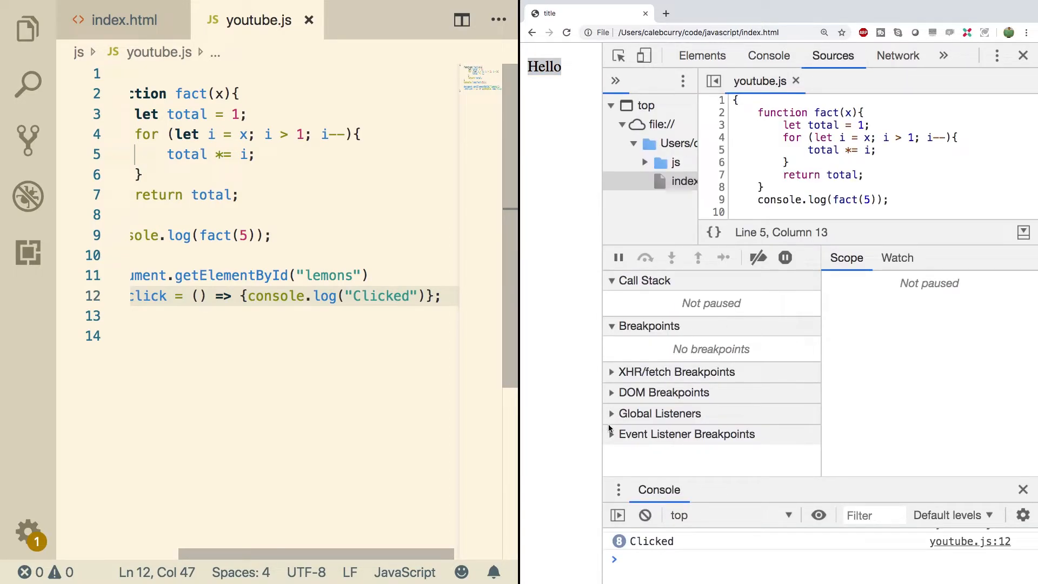
{"action": "left_click", "coordinate": [611, 434]}
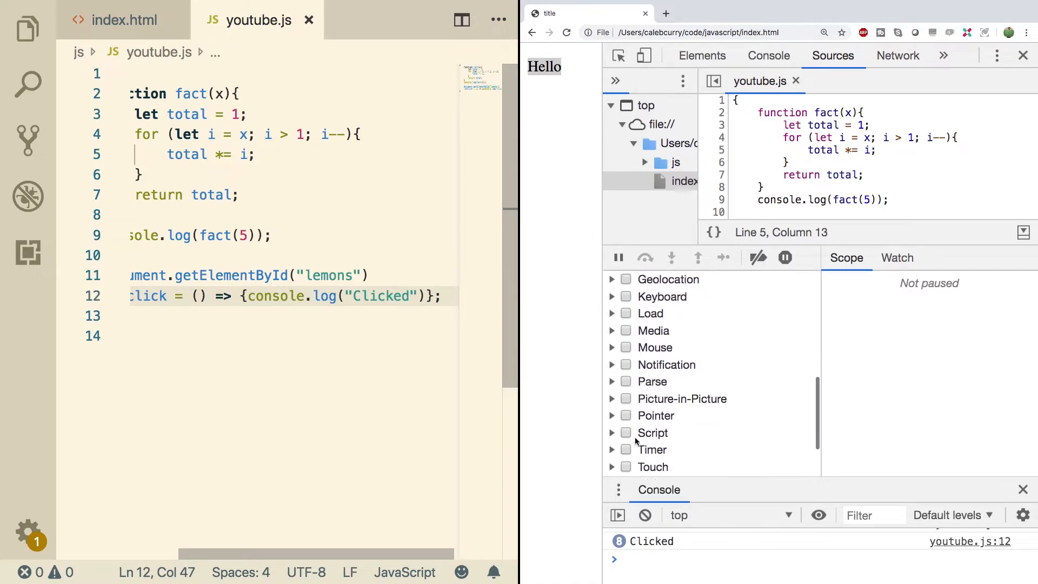
{"action": "left_click", "coordinate": [612, 419]}
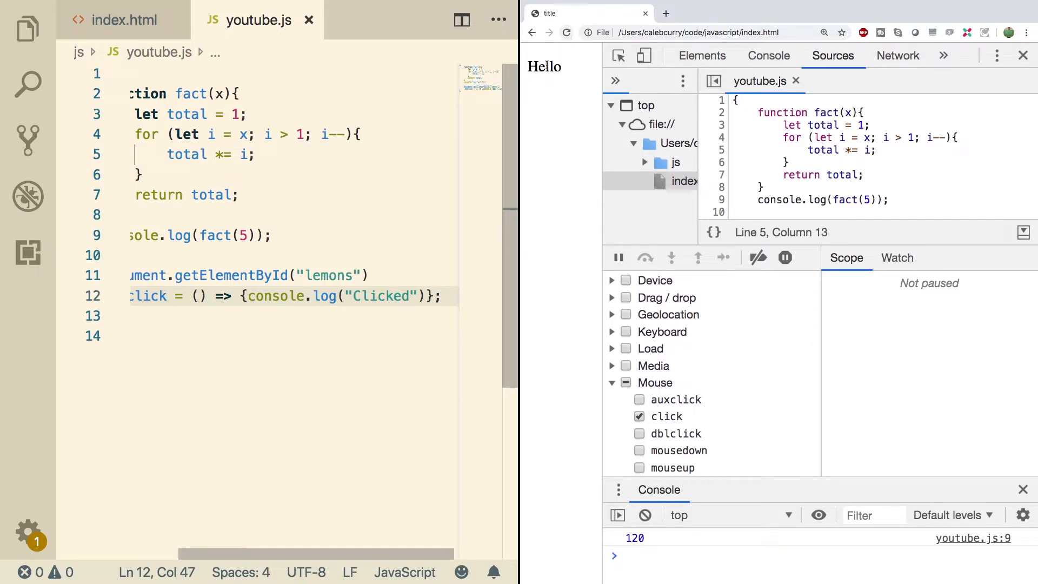
{"action": "left_click", "coordinate": [543, 66]}
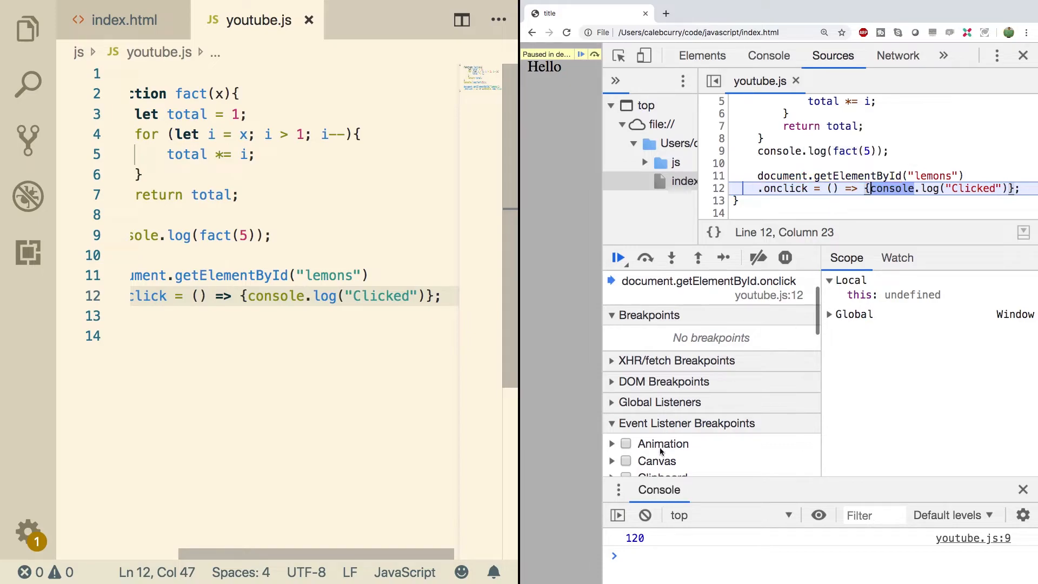
Check mouseover in the Mouse event listener breakpoints list
{"action": "scroll", "scroll_direction": "down", "scroll_amount": 3}
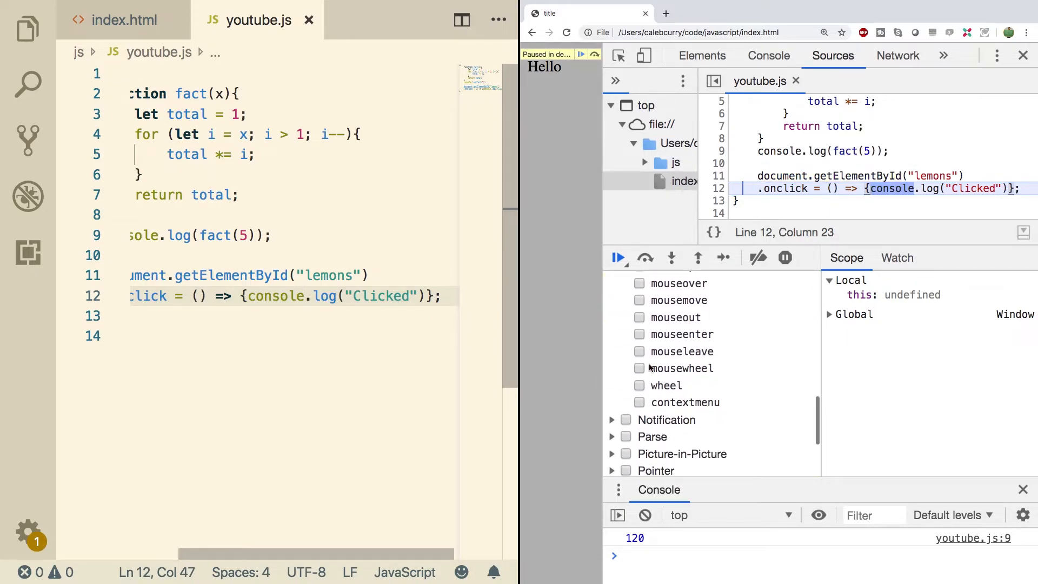
{"action": "scroll", "scroll_direction": "up", "scroll_amount": 3}
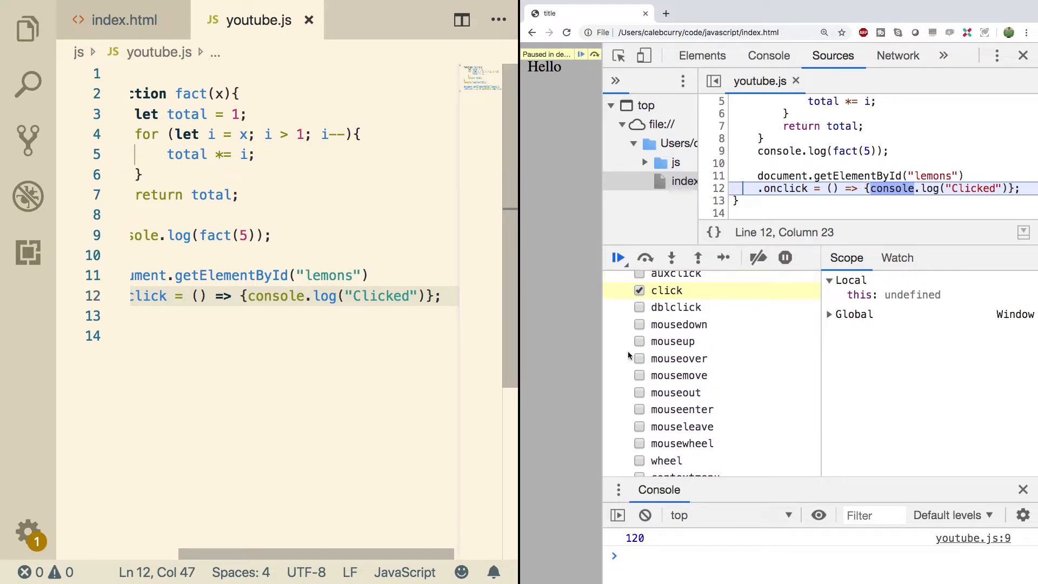
{"action": "left_click", "coordinate": [639, 358]}
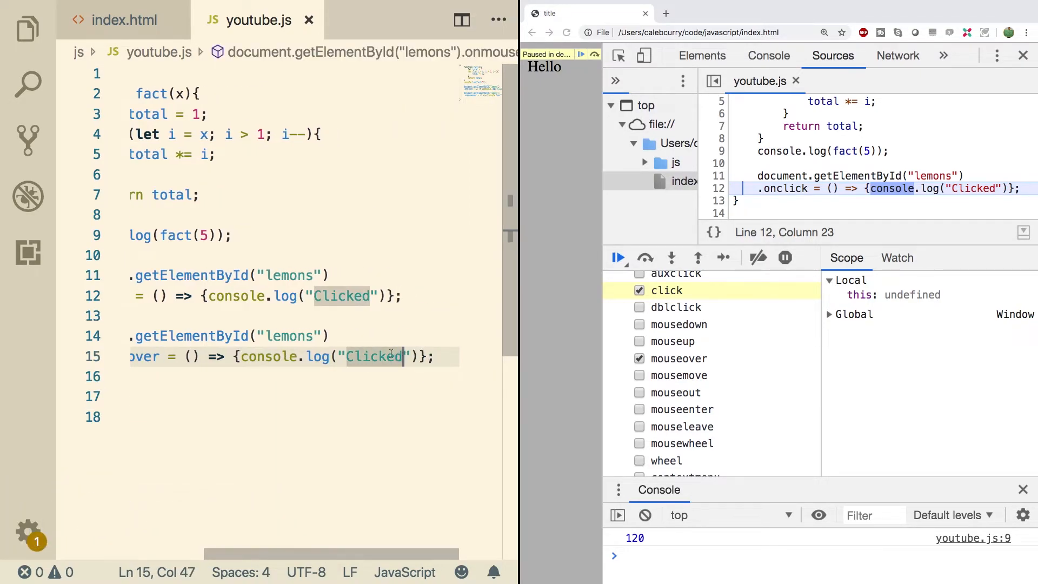
Replace "Clicked" with "mouseover" in the onmouseover handler's console.log
{"action": "double_click", "coordinate": [374, 356]}
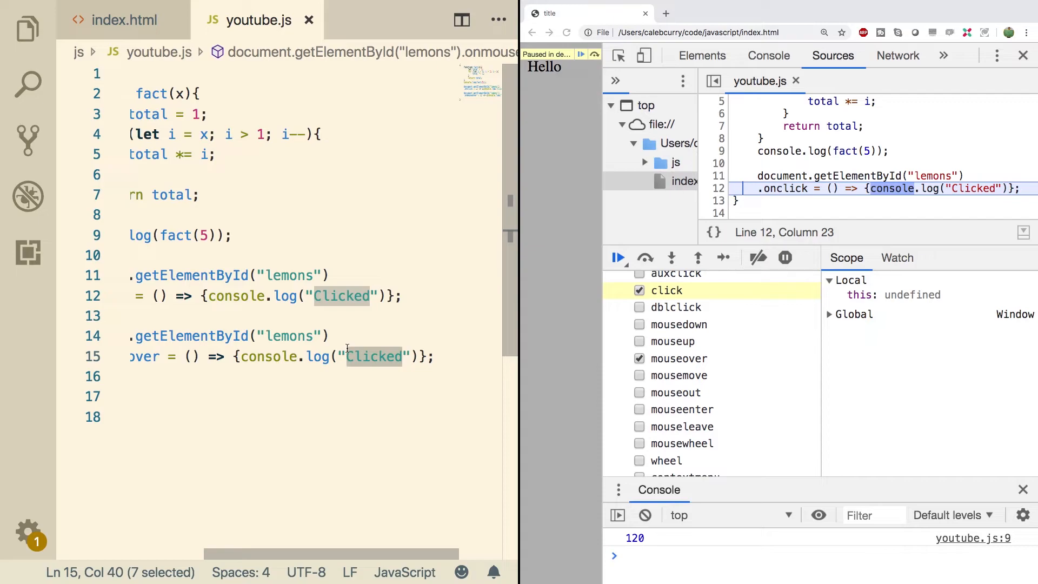
{"action": "type", "text": "mouseover"}
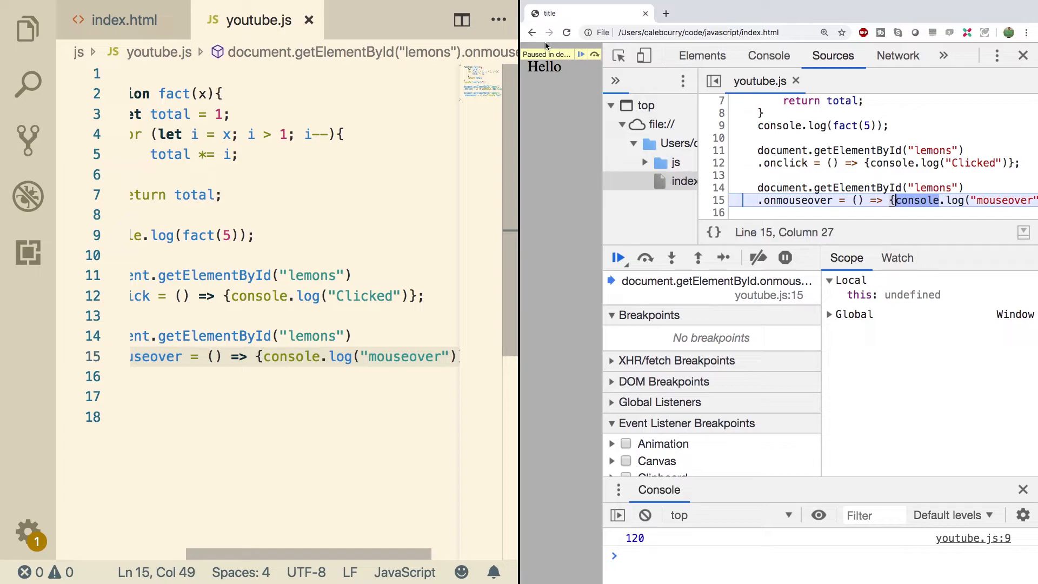
{"action": "mouse_move", "coordinate": [594, 167]}
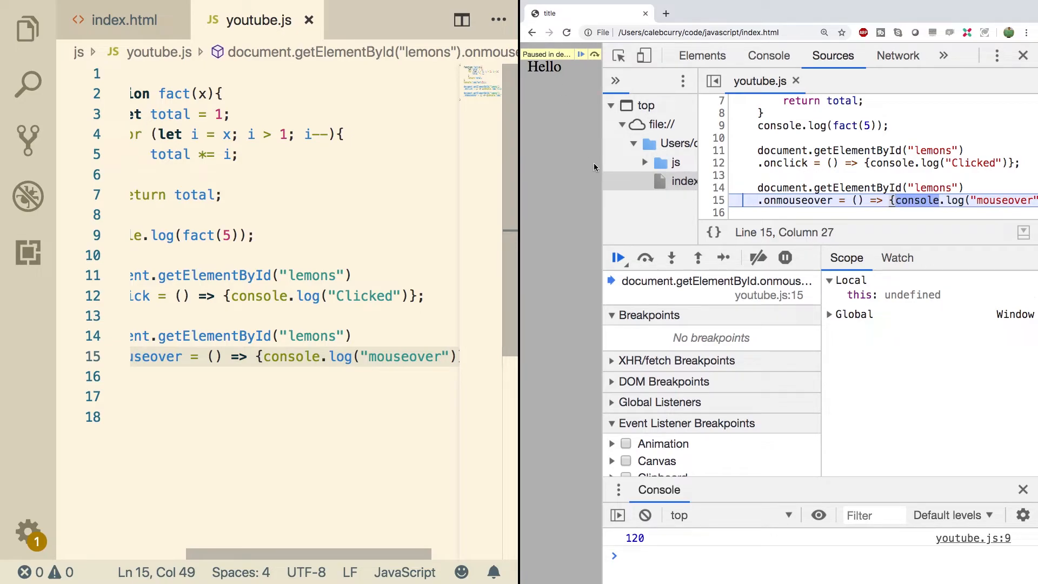